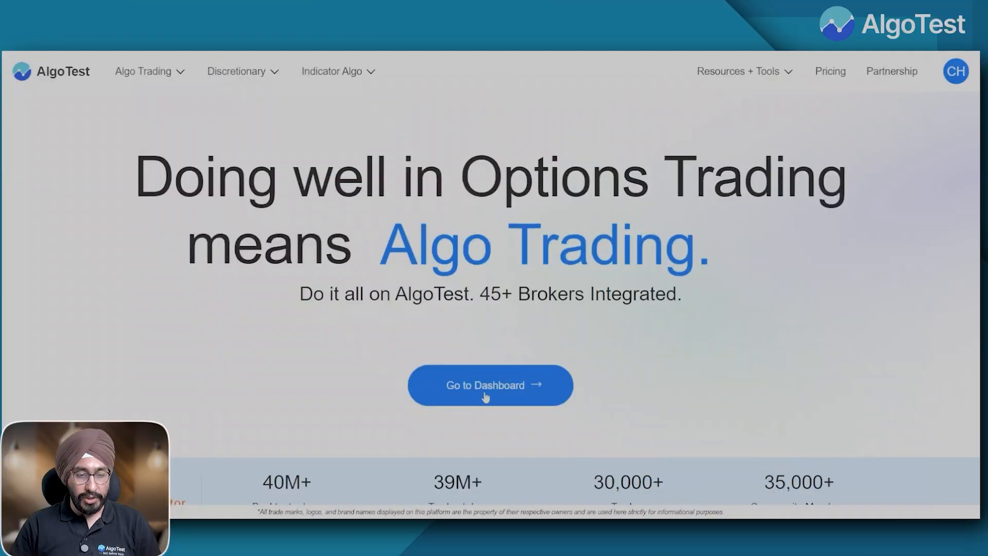
Go to the trading dashboard and collapse the Saved Strategies sidebar
{"action": "left_click", "coordinate": [490, 385]}
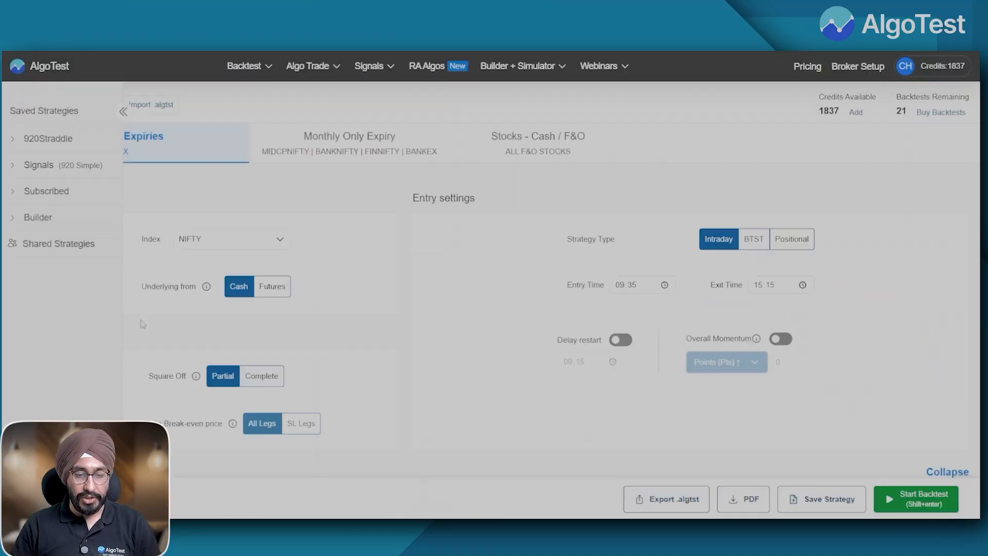
{"action": "left_click", "coordinate": [184, 139]}
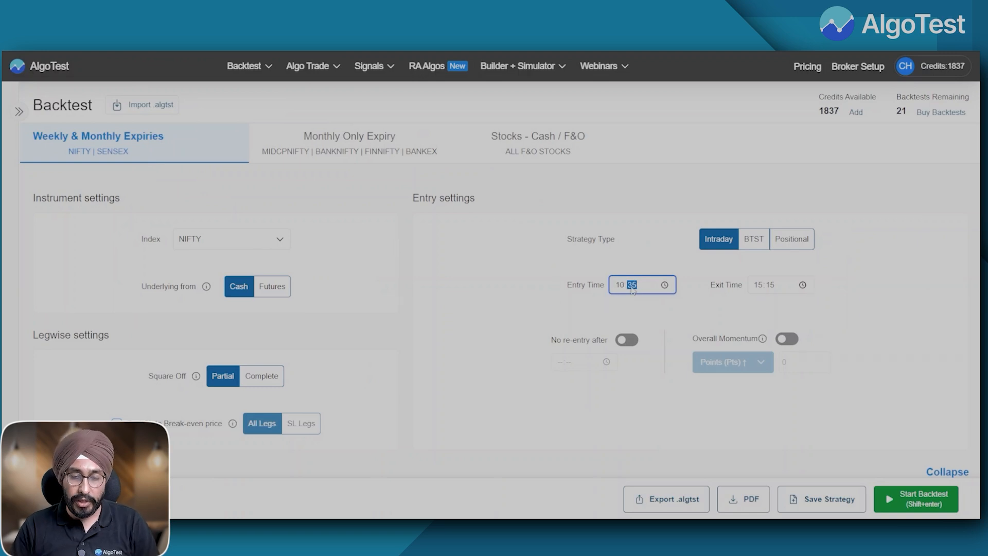
Add an ATM call sell leg in the Leg Builder and turn on its Range Breakout
{"action": "scroll", "scroll_direction": "down", "scroll_amount": 3}
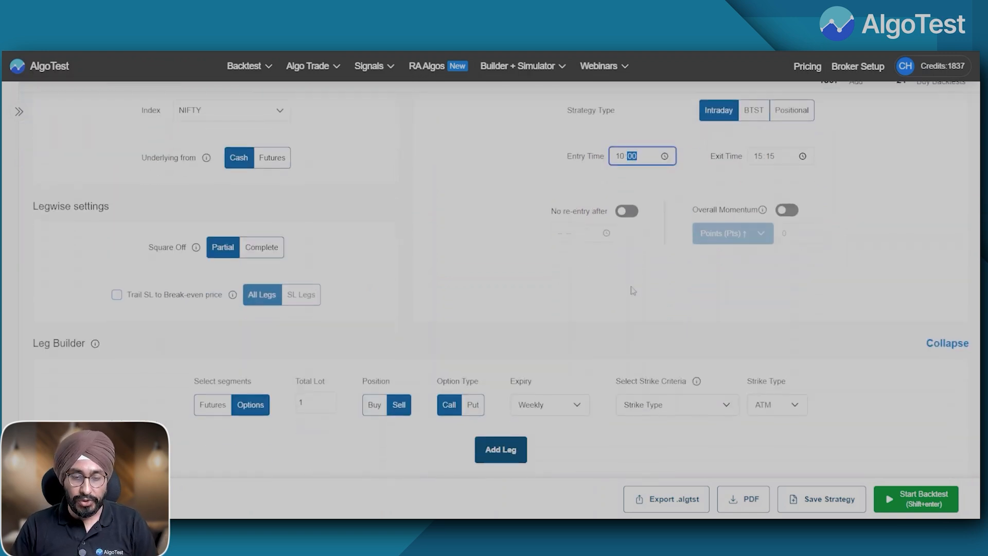
{"action": "scroll", "scroll_direction": "down", "scroll_amount": 3}
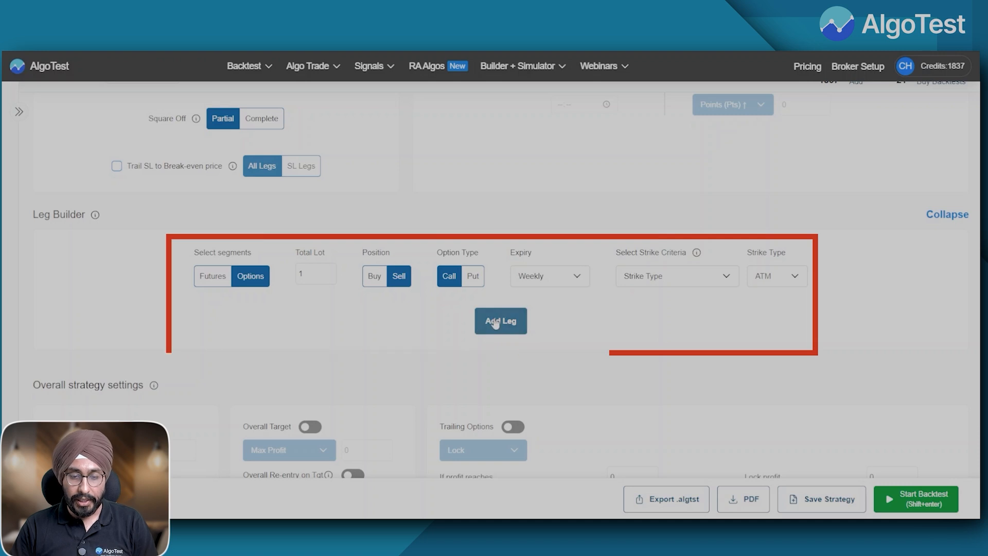
{"action": "left_click", "coordinate": [500, 321]}
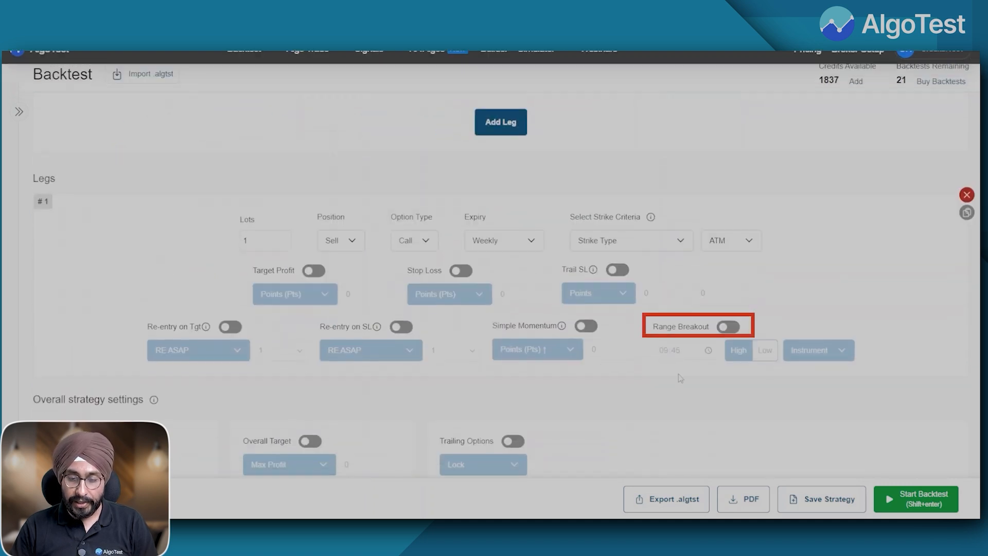
{"action": "left_click", "coordinate": [728, 326]}
{"action": "type", "text": "11:00"}
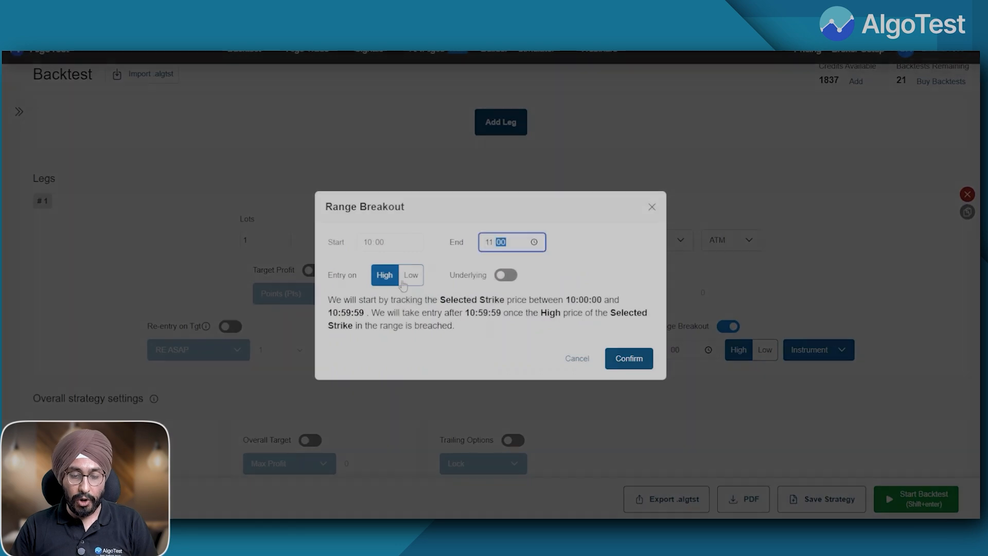
Set the 10:00–11:00 range breakout to enter on a Low breach and confirm it
{"action": "left_click", "coordinate": [410, 275]}
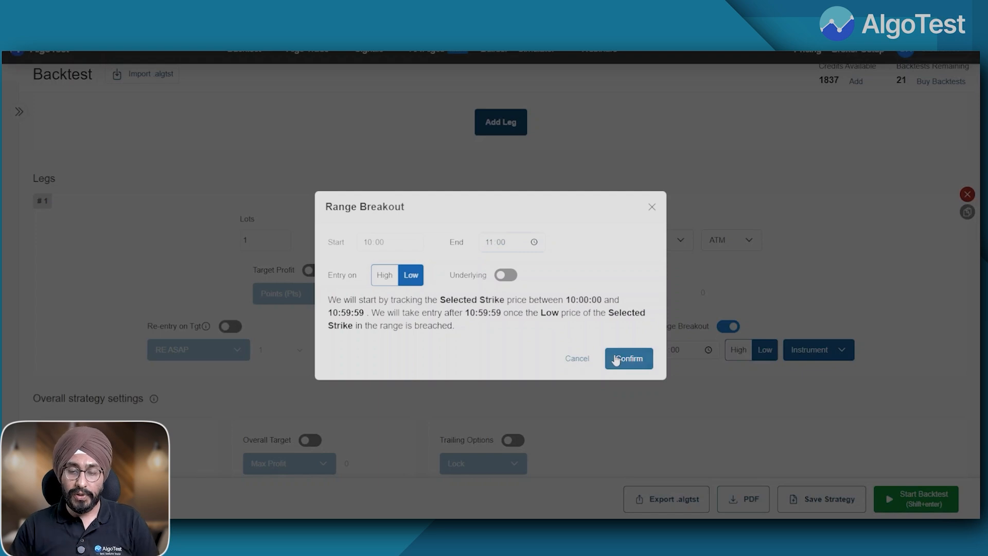
{"action": "left_click", "coordinate": [628, 358]}
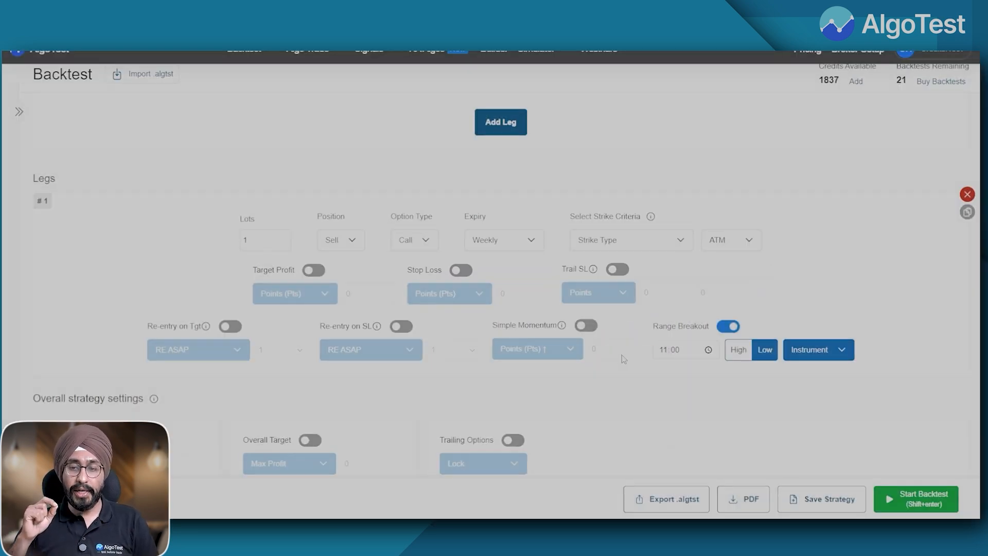
{"action": "left_click", "coordinate": [916, 498]}
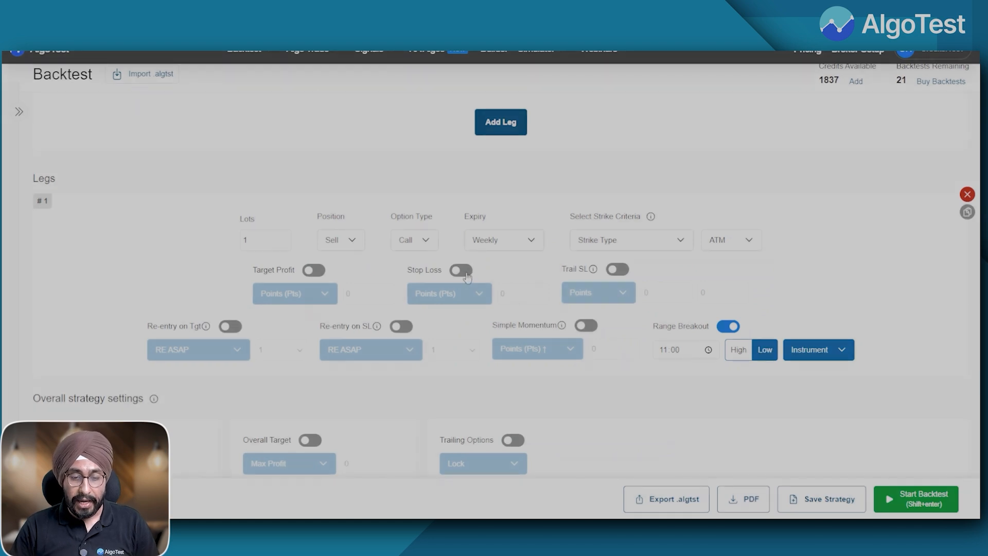
Enable a stop loss on the call leg based on ORB Range with 0 points offset
{"action": "left_click", "coordinate": [461, 270]}
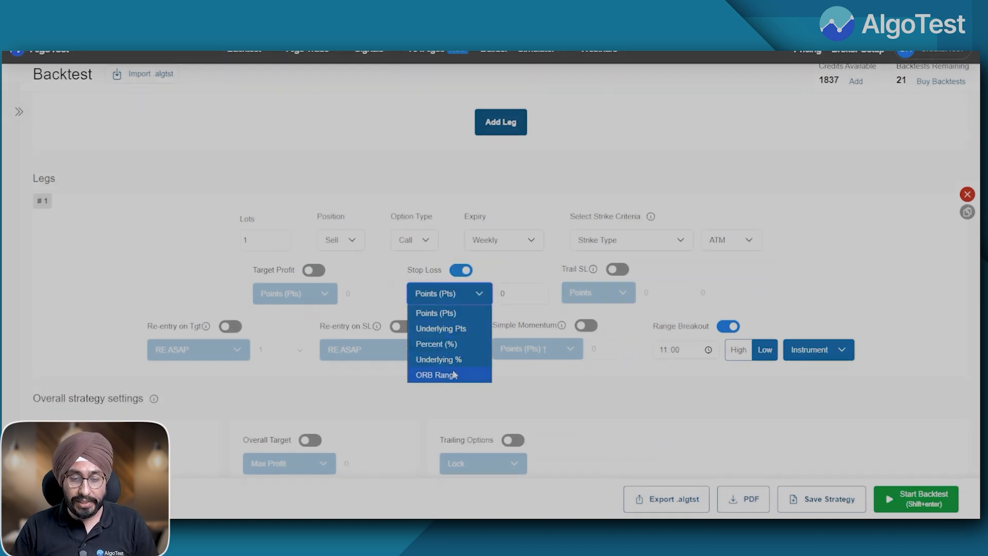
{"action": "left_click", "coordinate": [434, 375]}
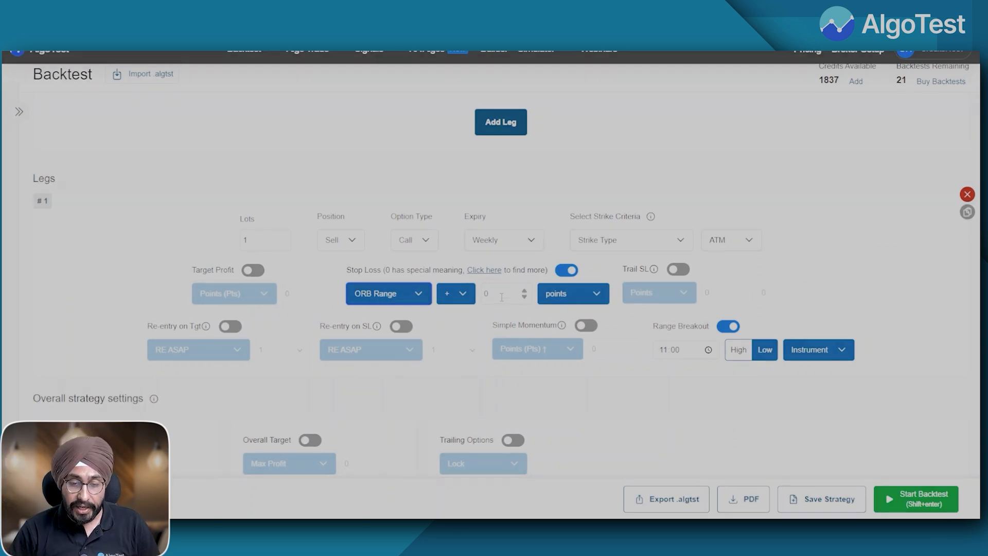
{"action": "left_click", "coordinate": [485, 294]}
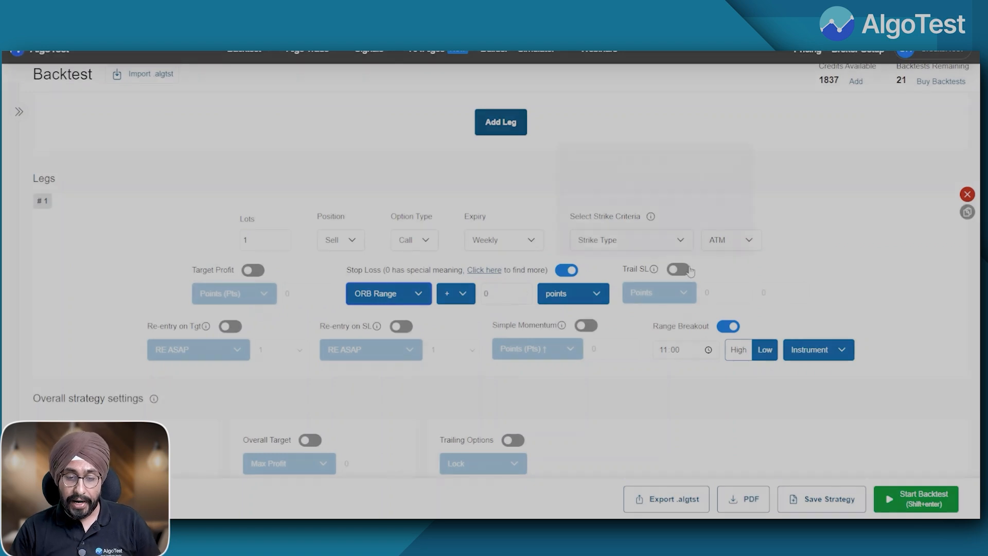
Turn on trailing stop loss, switch the copied leg to a Put, and start the backtest
{"action": "left_click", "coordinate": [679, 270]}
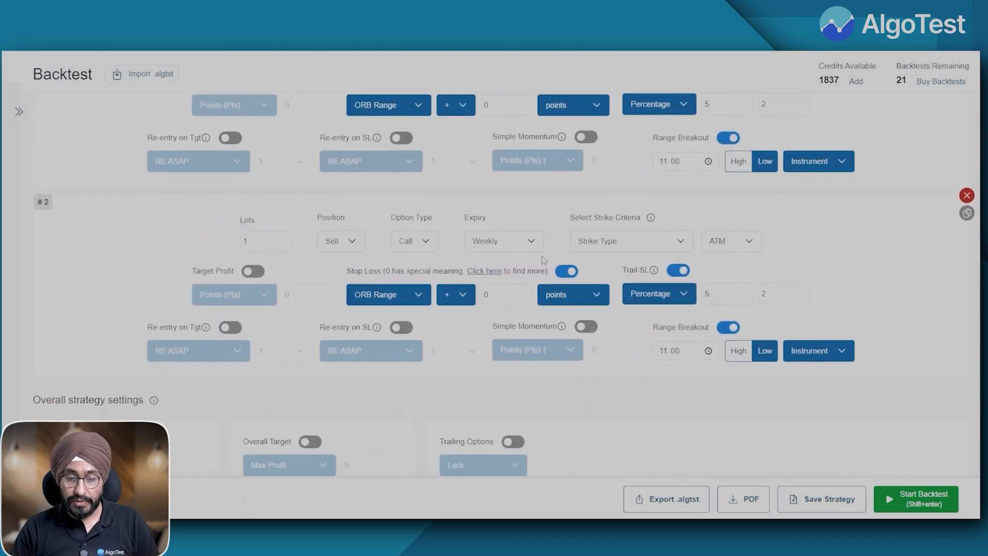
{"action": "left_click", "coordinate": [413, 239]}
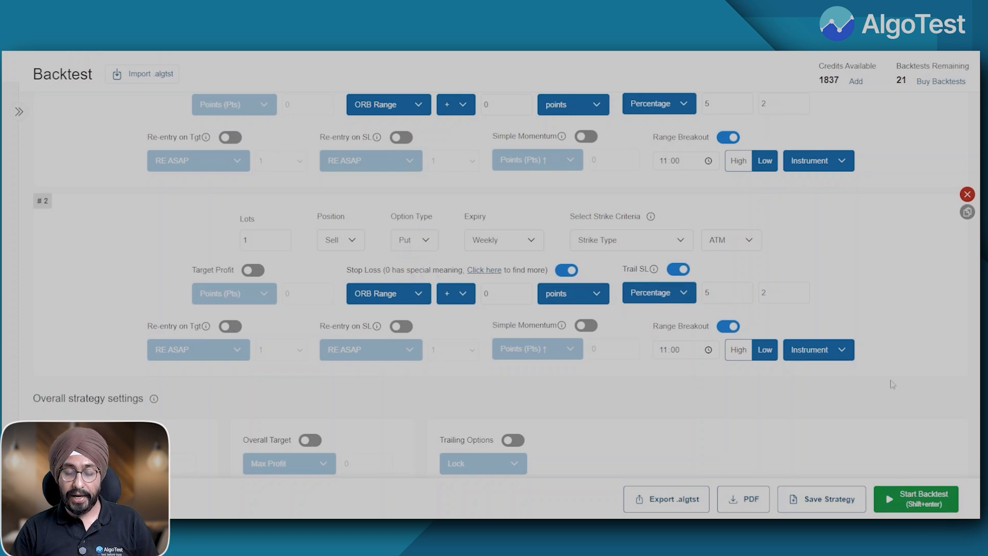
{"action": "left_click", "coordinate": [914, 498]}
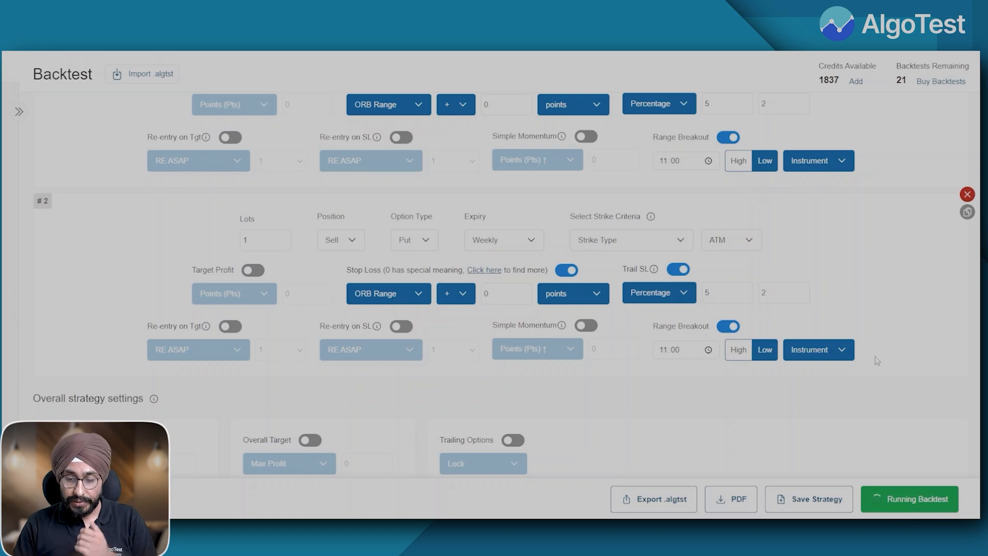
Review the results: monthly P&L table, cumulative PnL and drawdown charts, ₹57,971 profit over 246 trades
{"action": "left_click", "coordinate": [907, 498]}
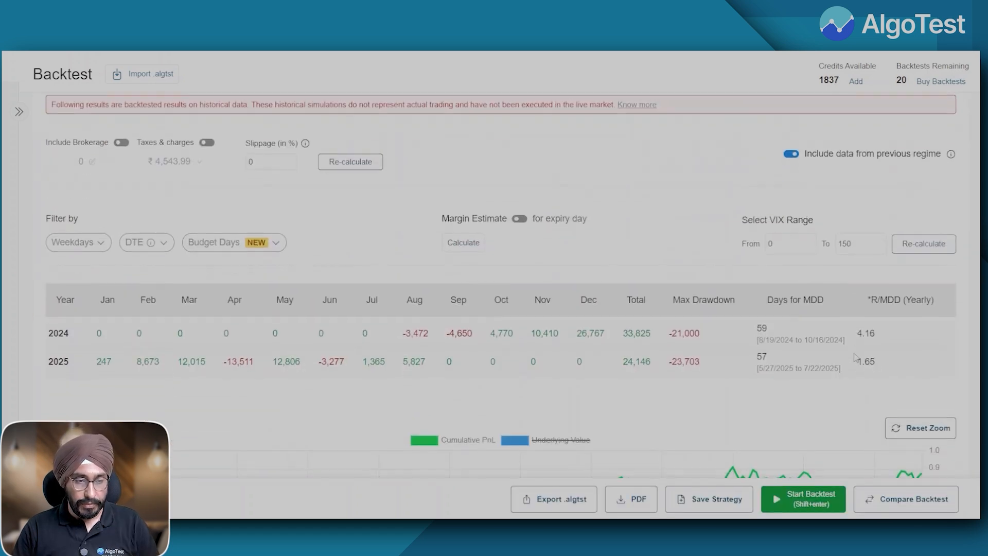
{"action": "scroll", "scroll_direction": "down", "scroll_amount": 3}
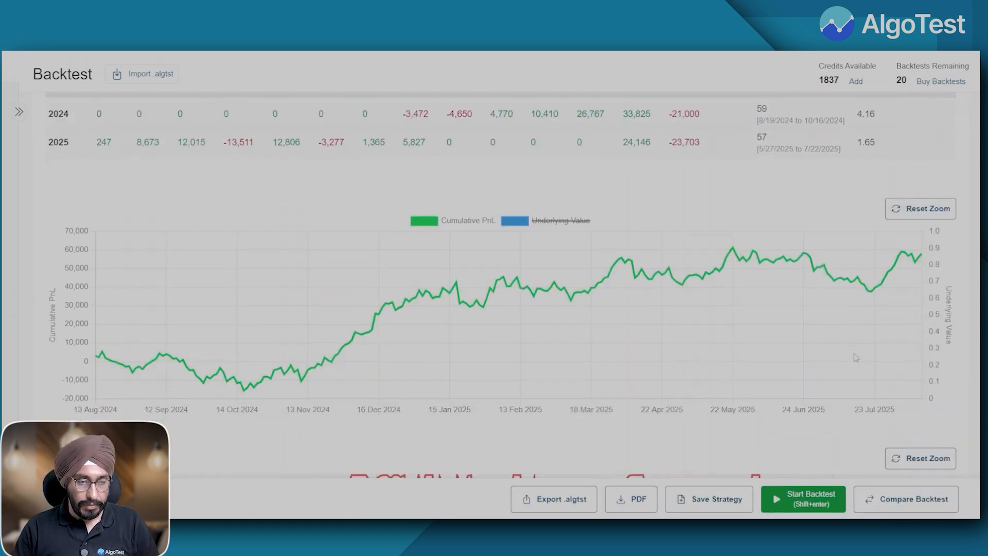
{"action": "scroll", "scroll_direction": "down", "scroll_amount": 3}
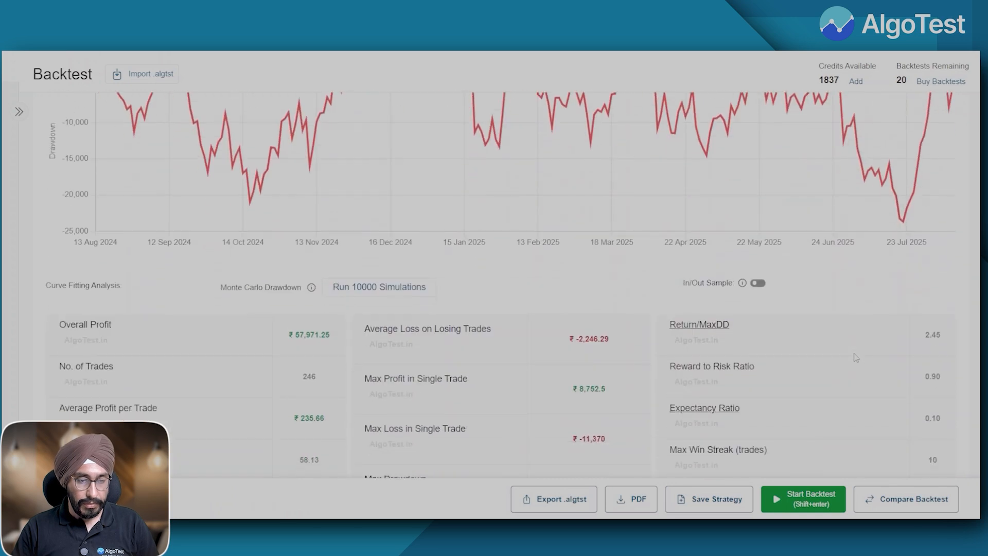
{"action": "scroll", "scroll_direction": "down", "scroll_amount": 3}
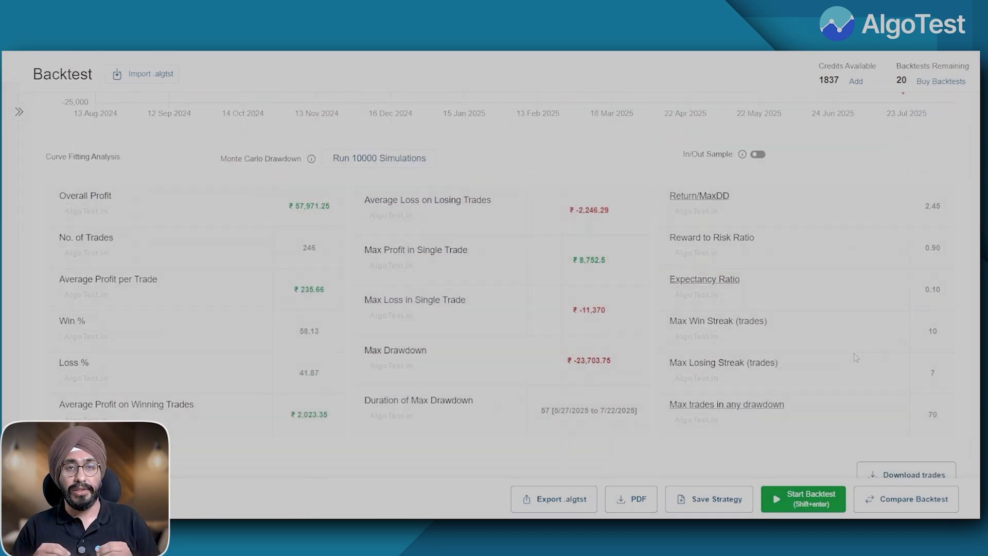